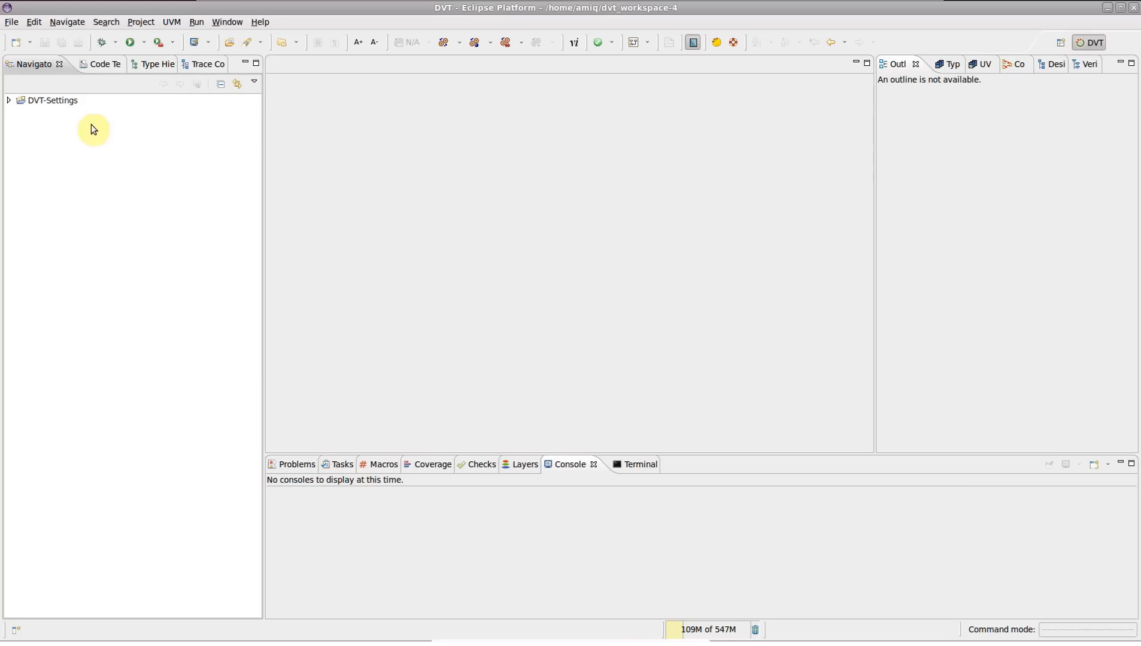
Show the File > New choices, including DVT Predefined Project
left_click(11, 21)
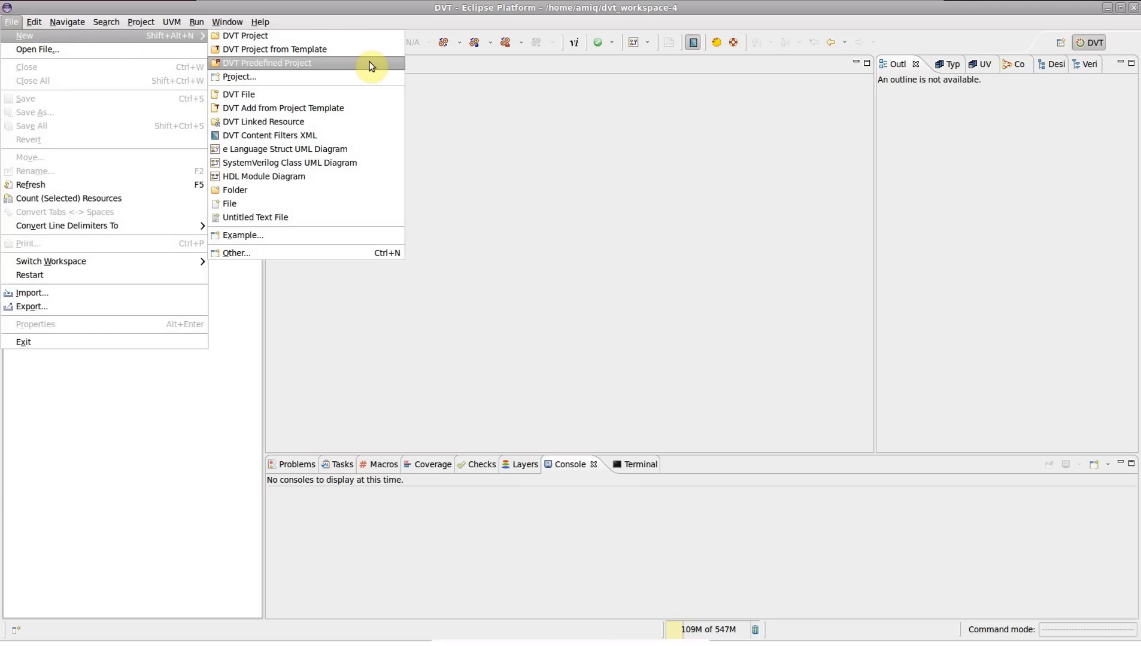
Bring up the predefined-project catalogue and preview usb_sim_model, uvm-1.1d_ubus, uvm-1.2_ubus and uvm_ml-1.1_xbus_e
left_click(265, 62)
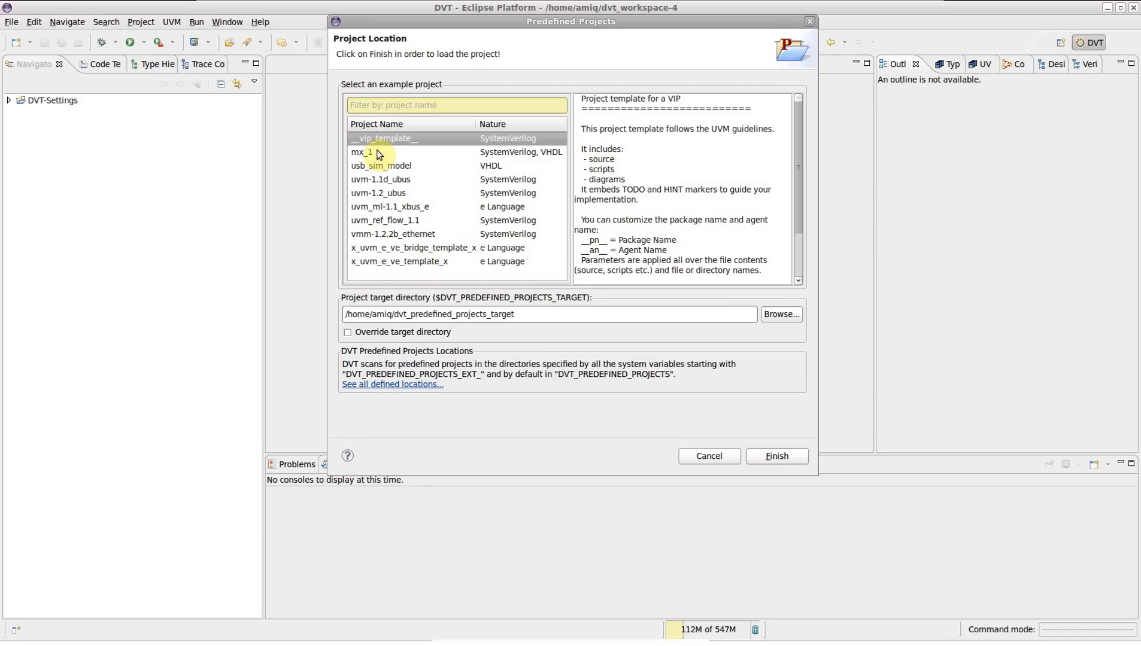
left_click(381, 166)
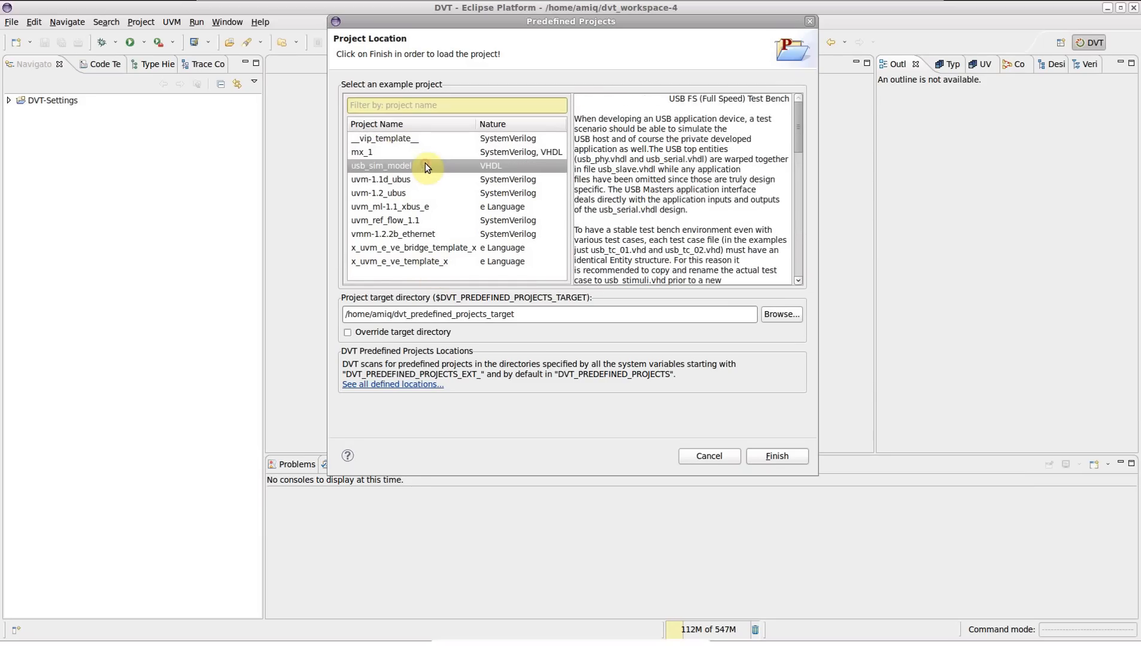
left_click(380, 180)
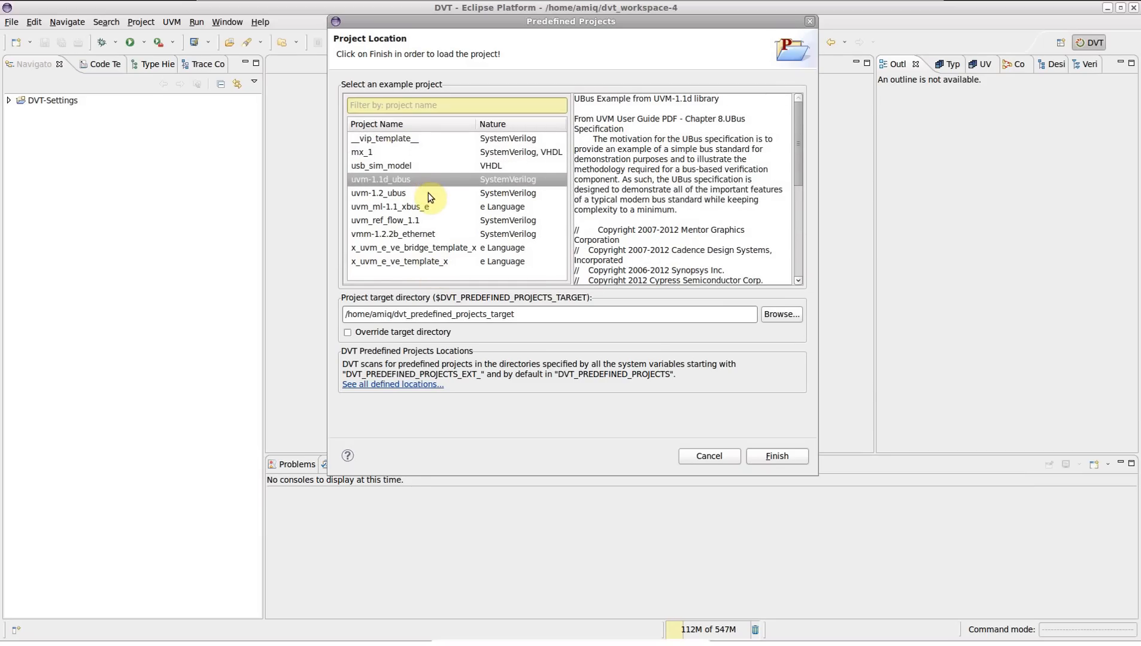
left_click(378, 193)
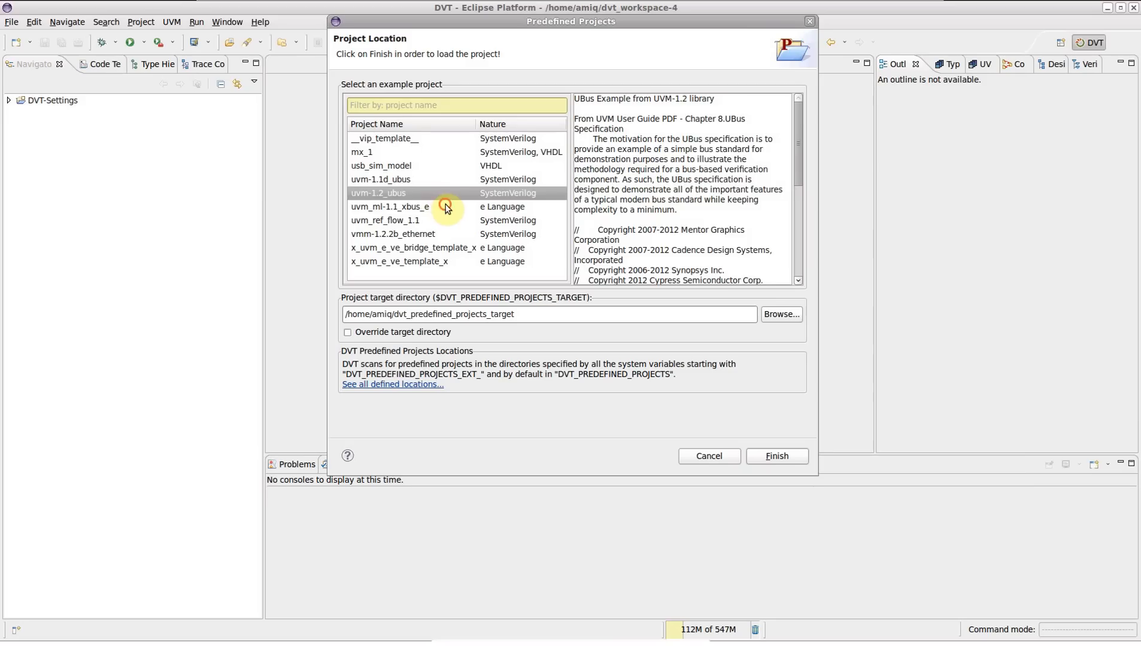
left_click(391, 207)
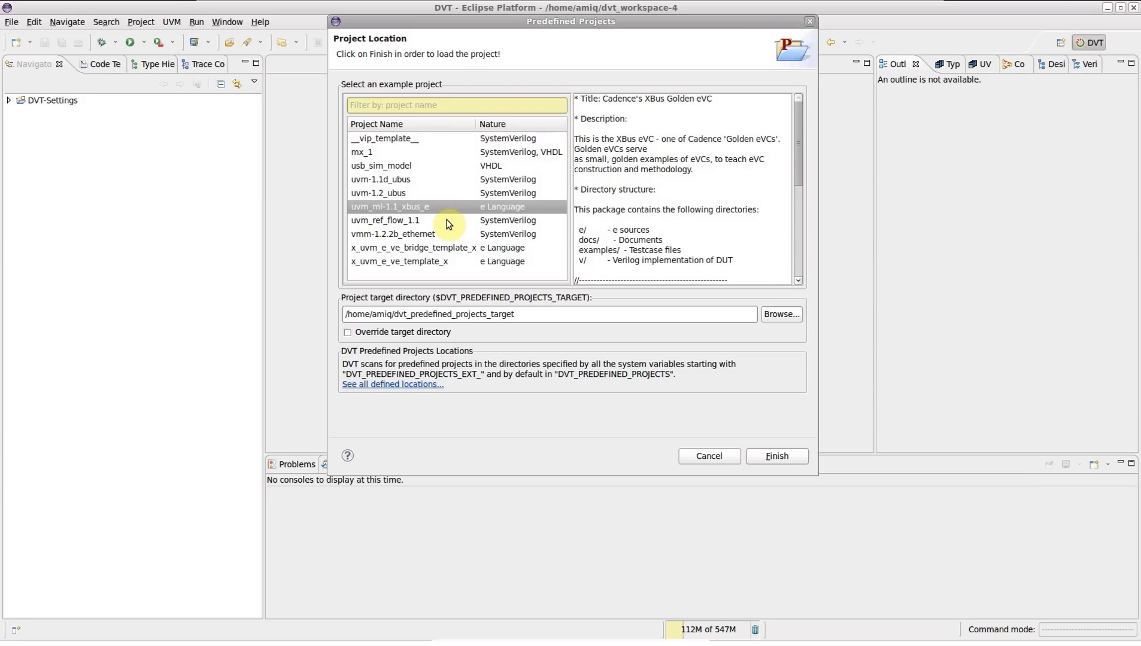
Preview vmm-1.2.2b_ethernet, the x_uvm_e_ve templates and uvm_ref_flow_1.1, ending on uvm_ml-1.1_xbus_e
left_click(392, 233)
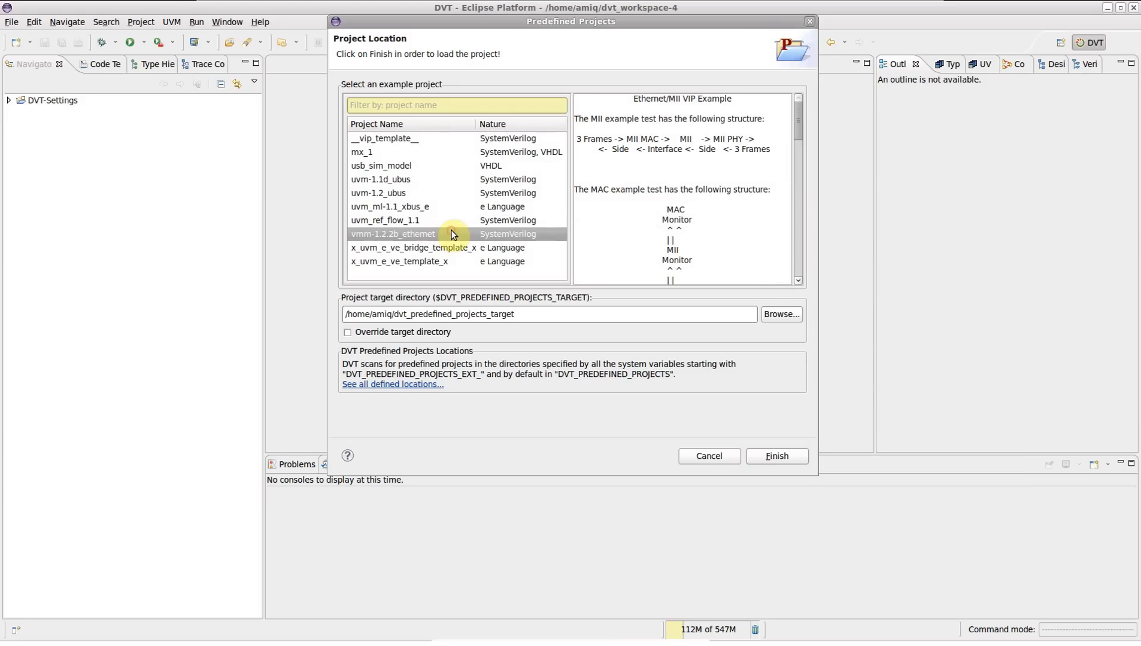
left_click(414, 248)
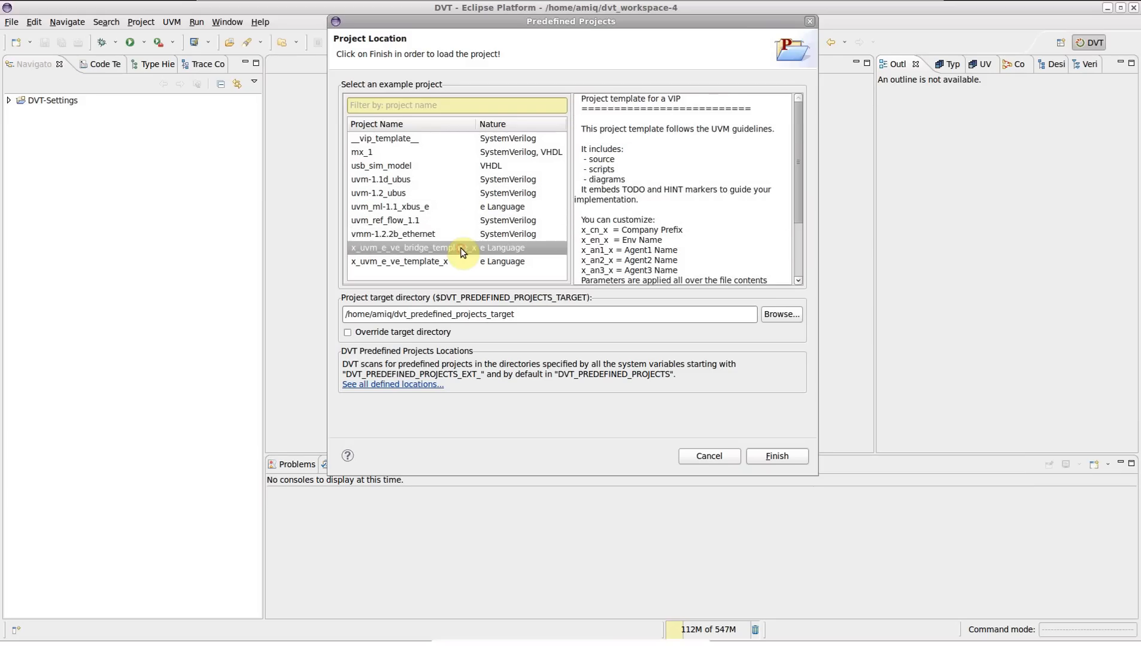
left_click(398, 261)
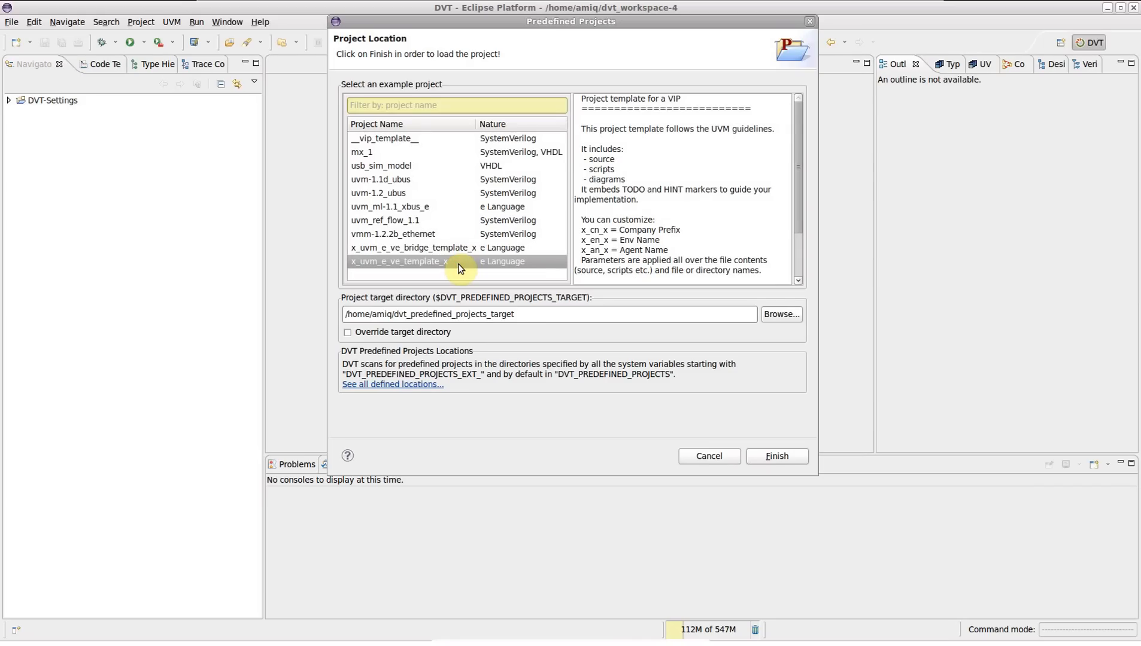
mouse_move(443, 222)
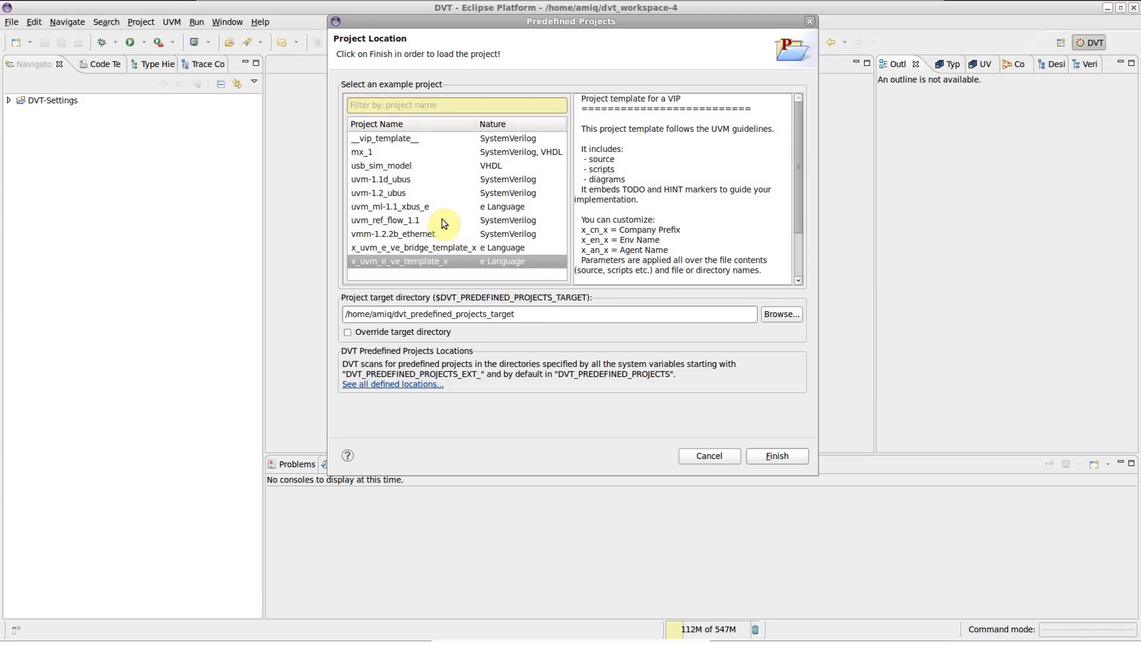
left_click(385, 221)
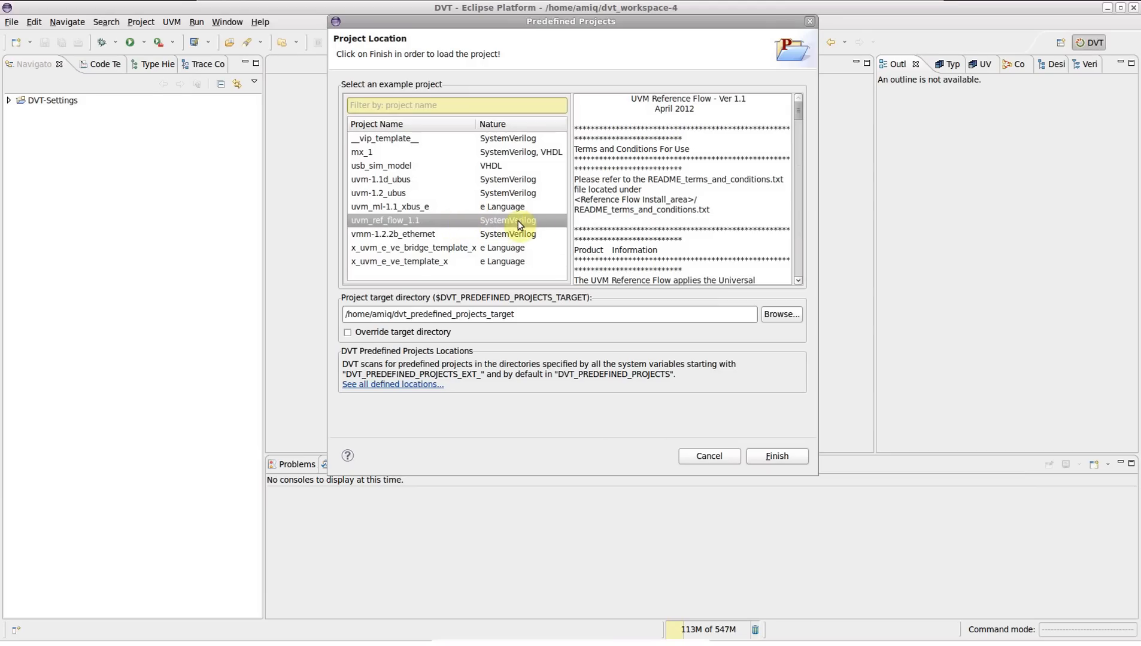
mouse_move(546, 223)
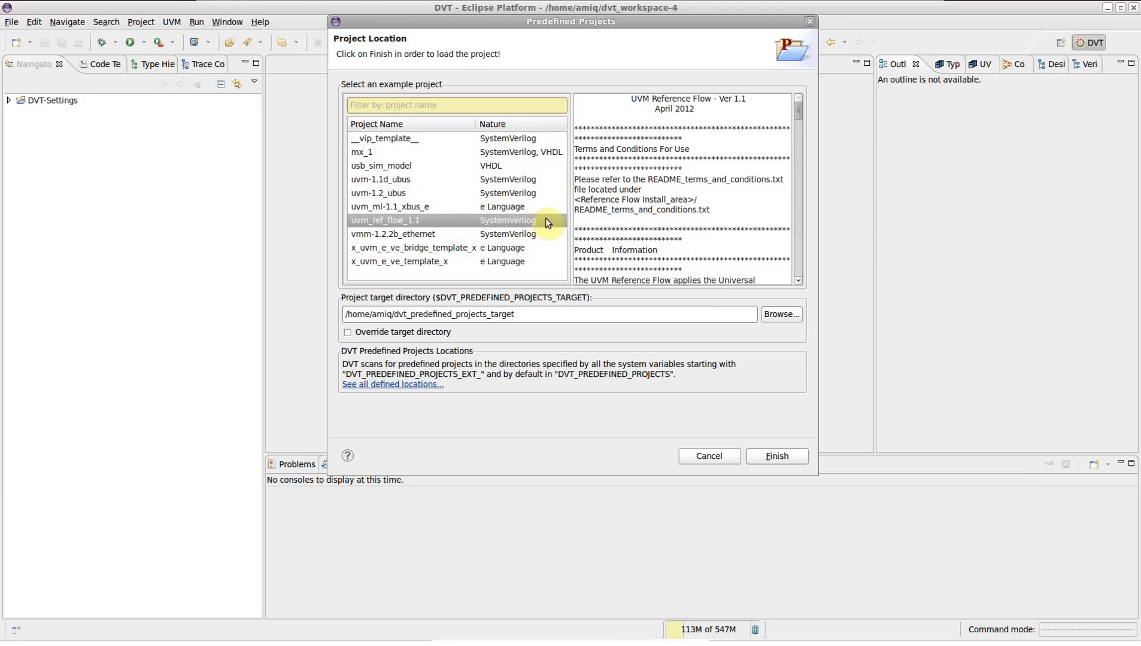
mouse_move(534, 171)
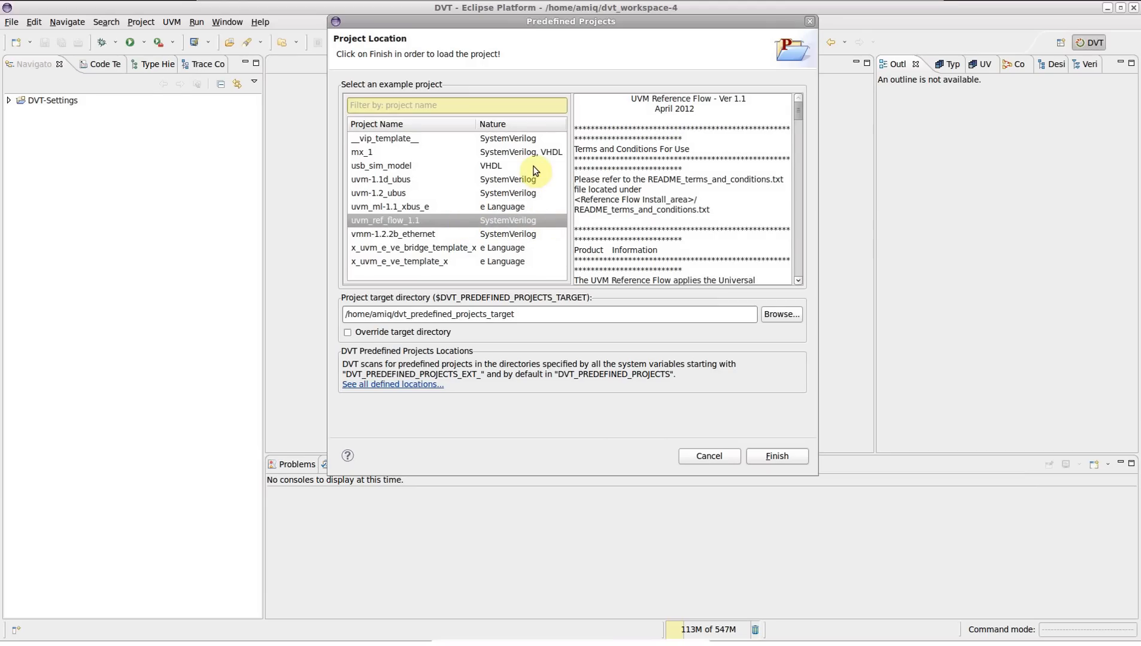
left_click(381, 165)
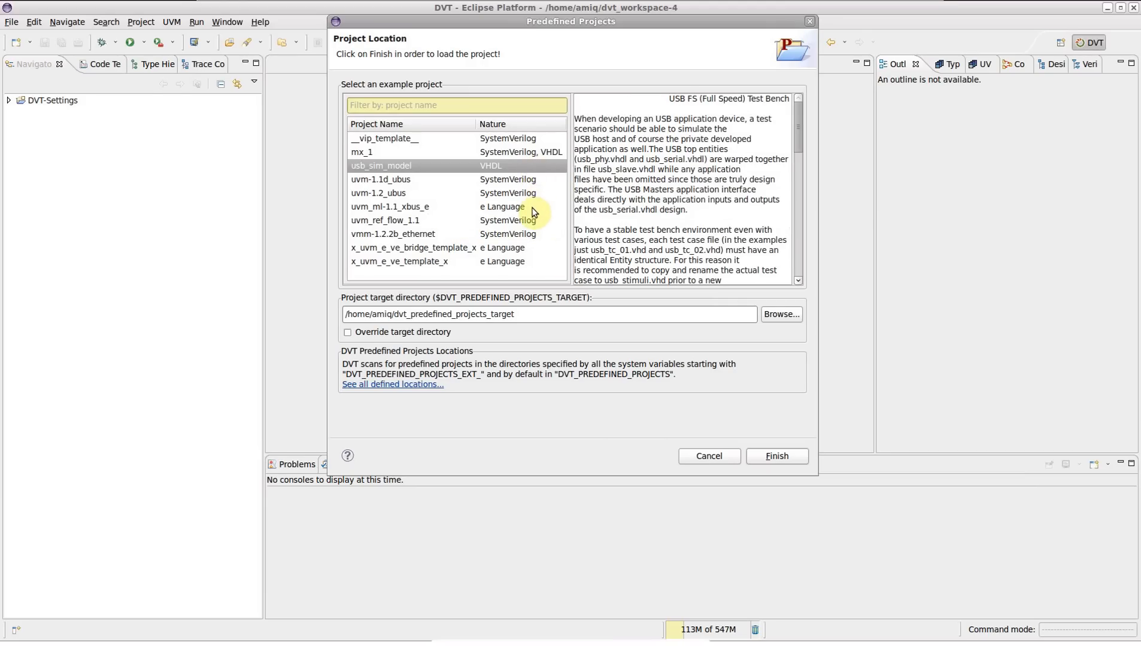
left_click(390, 207)
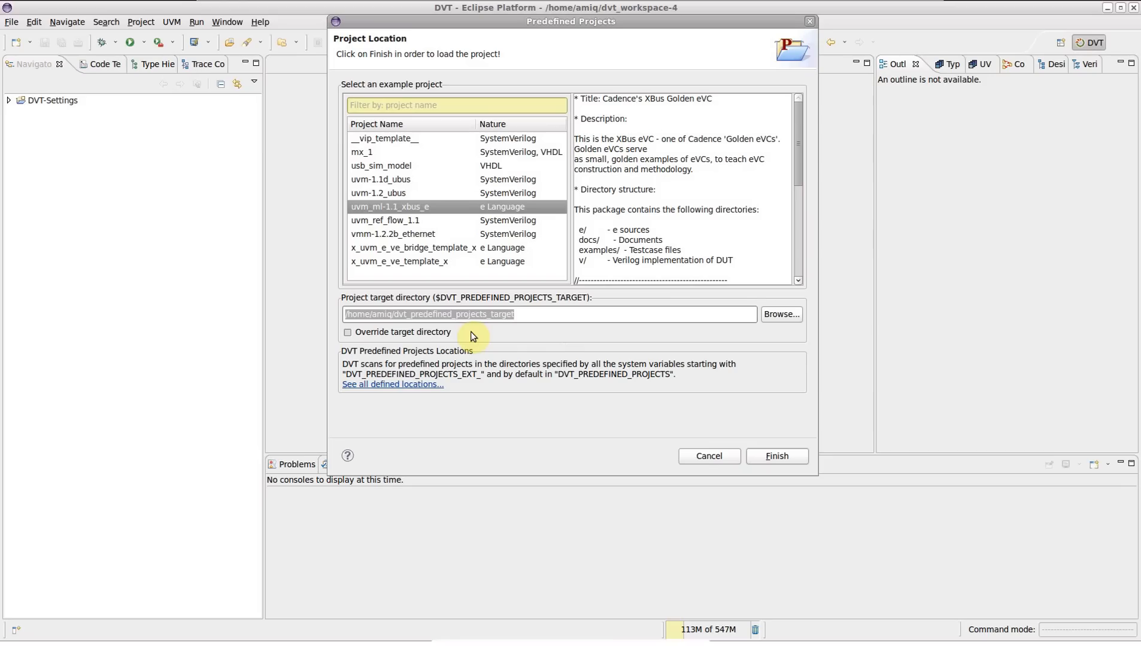
mouse_move(487, 336)
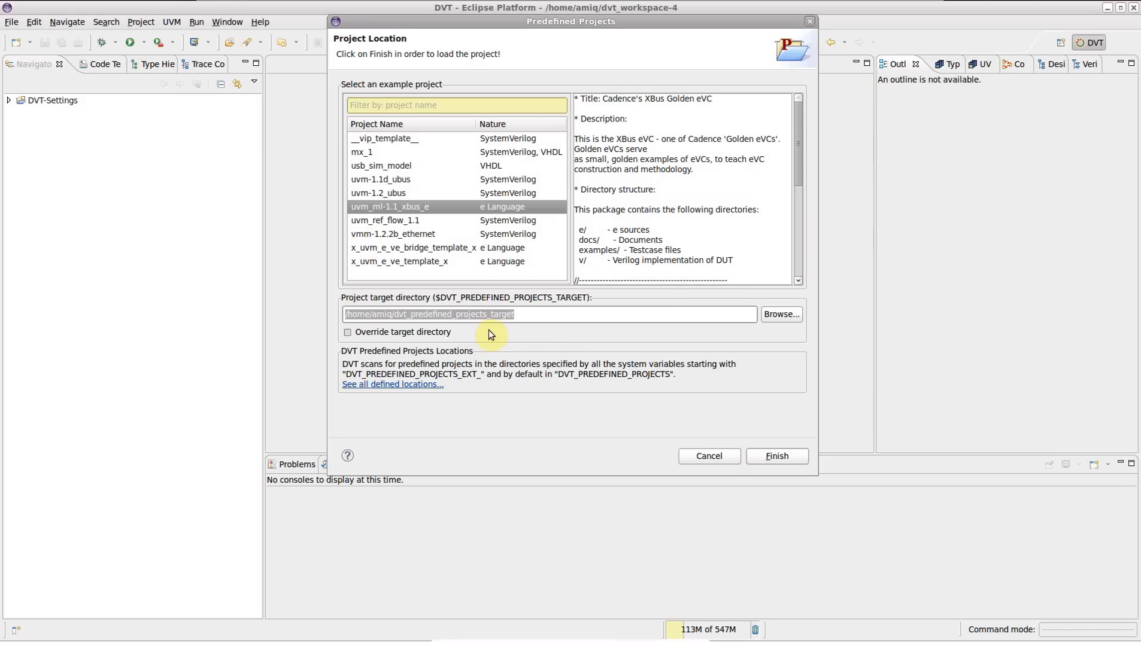
mouse_move(384, 334)
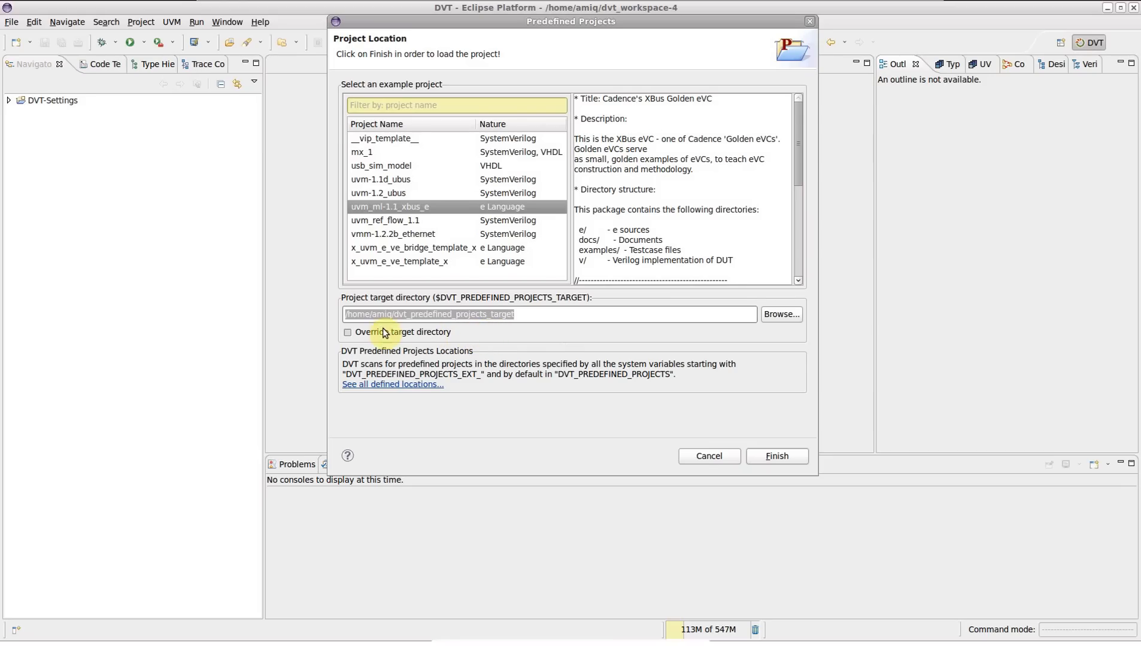
Leave the target-directory override off, choose uvm-1.2_ubus and finish to load it into the workspace
left_click(348, 331)
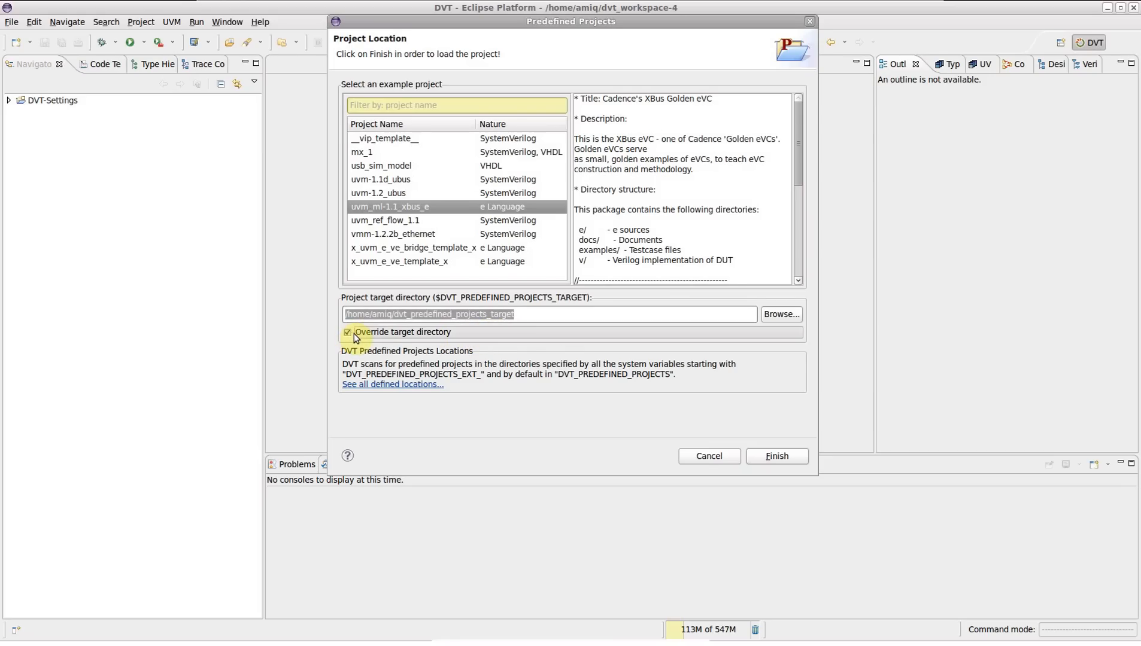
left_click(348, 331)
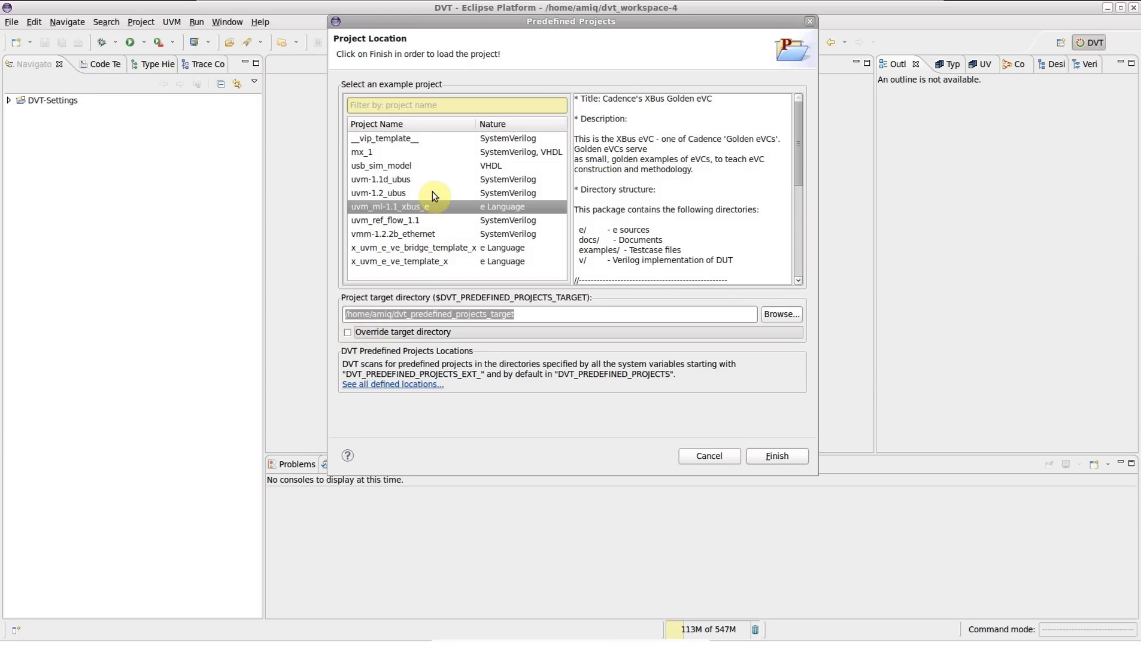
left_click(378, 192)
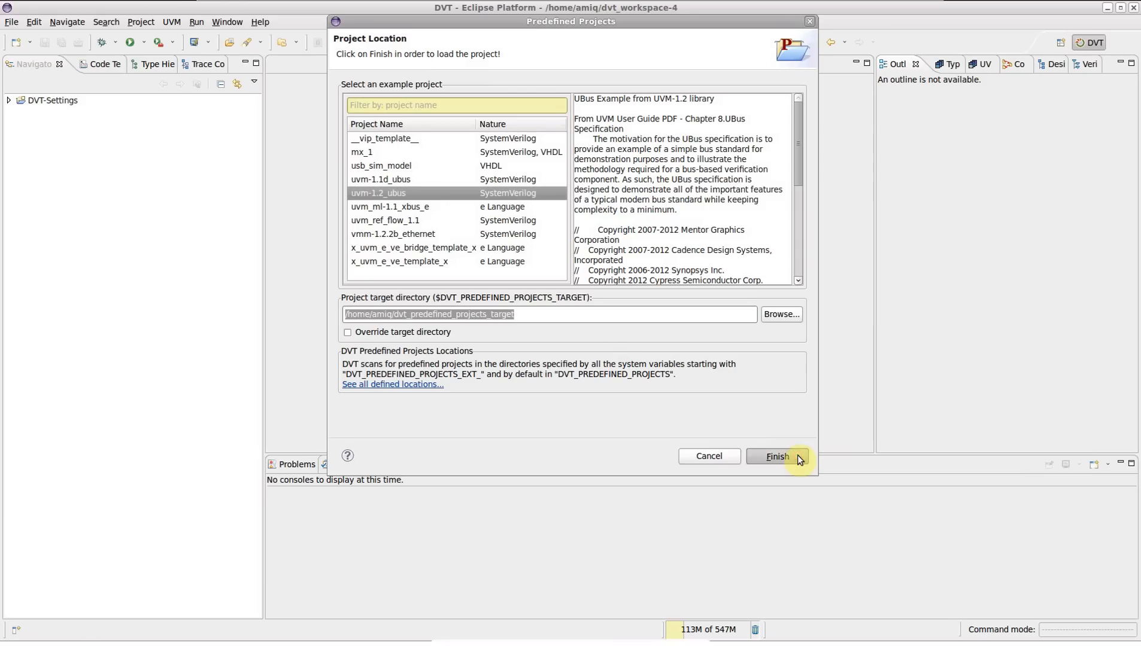
left_click(774, 456)
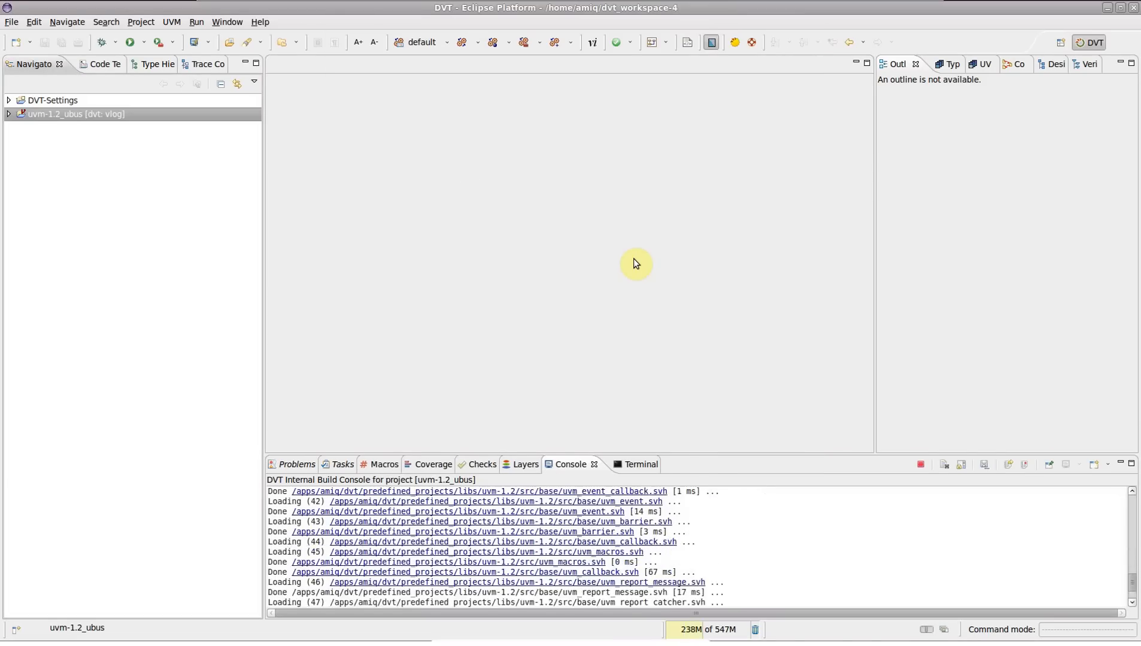